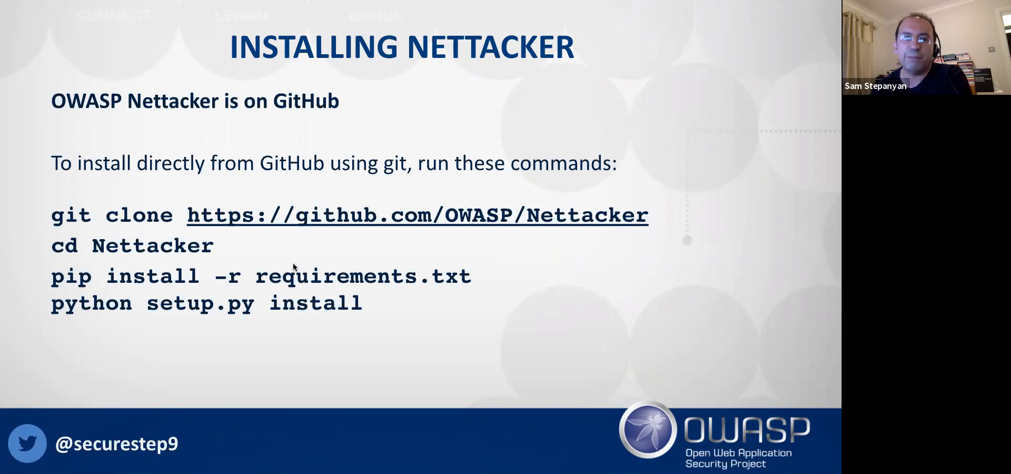
{"action": "mouse_move", "coordinate": [282, 245]}
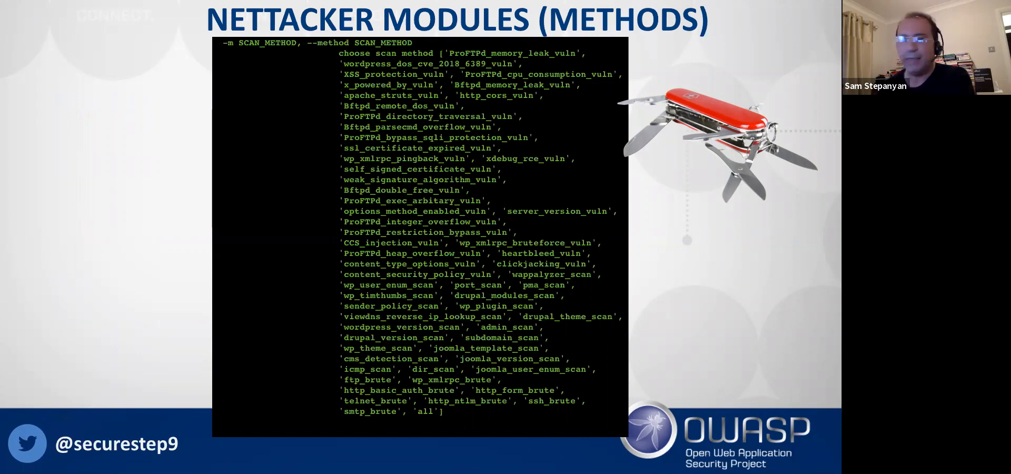
- Advance the presentation to the 'Nettacker Modules (Methods)' slide
{"action": "key", "text": "right"}
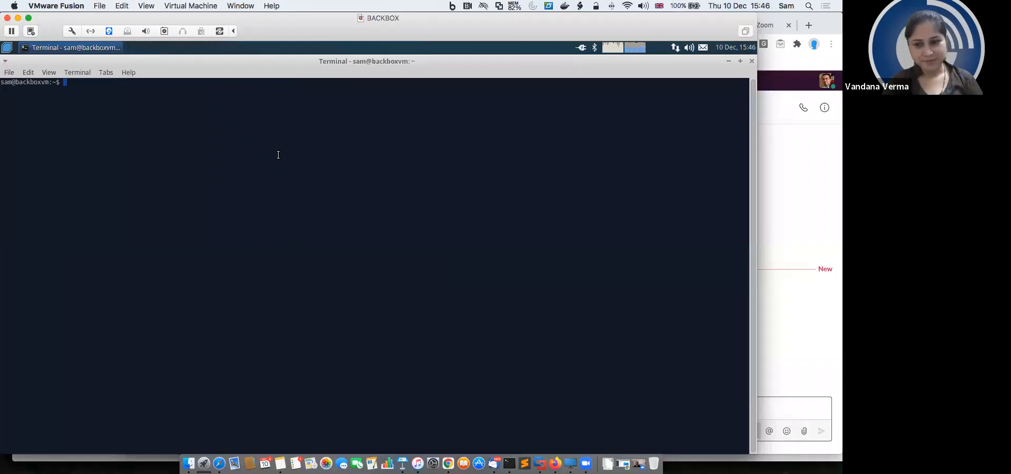
- Run nettacker with no options and scroll through its help text to the missing-target error
{"action": "type", "text": "nettacker"}
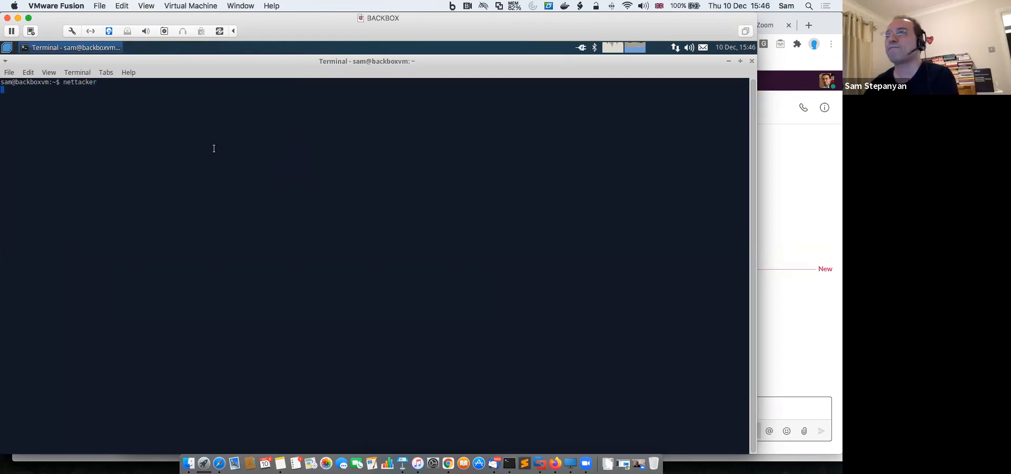
{"action": "key", "text": "Return"}
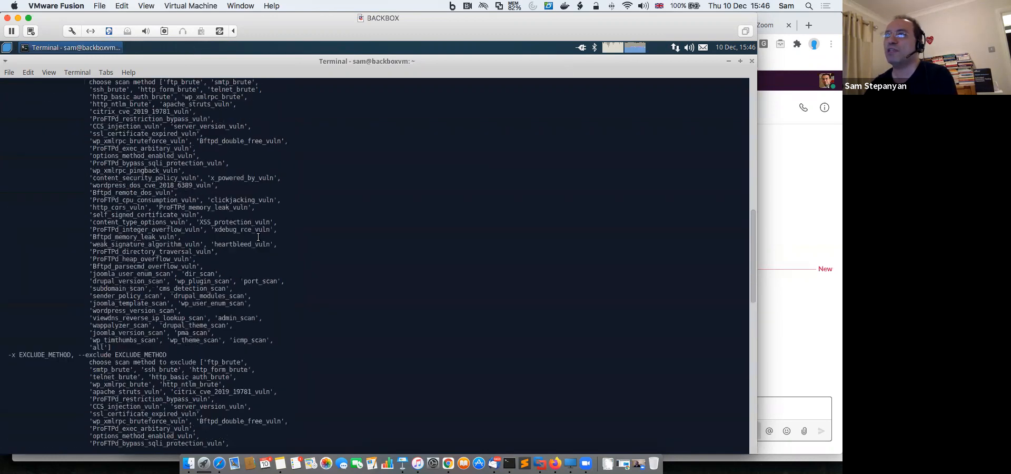
{"action": "scroll", "scroll_direction": "up", "scroll_amount": 3}
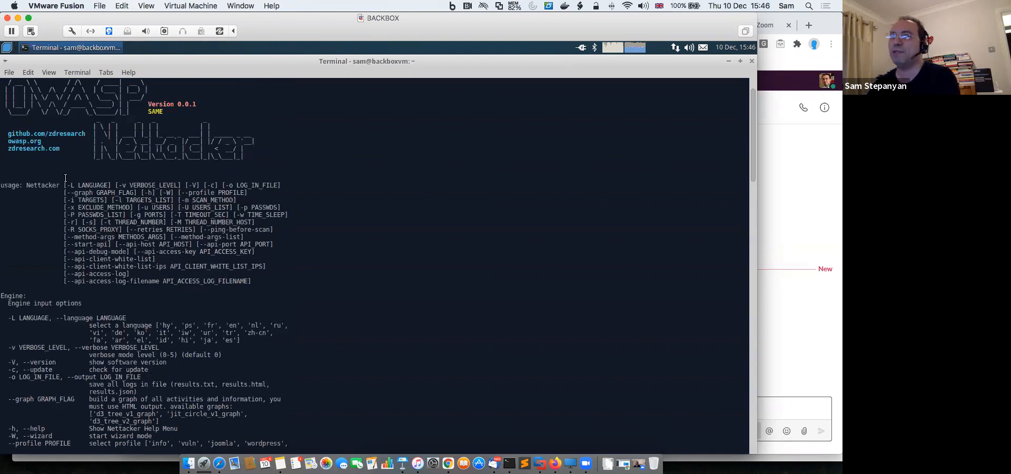
{"action": "scroll", "scroll_direction": "down", "scroll_amount": 3}
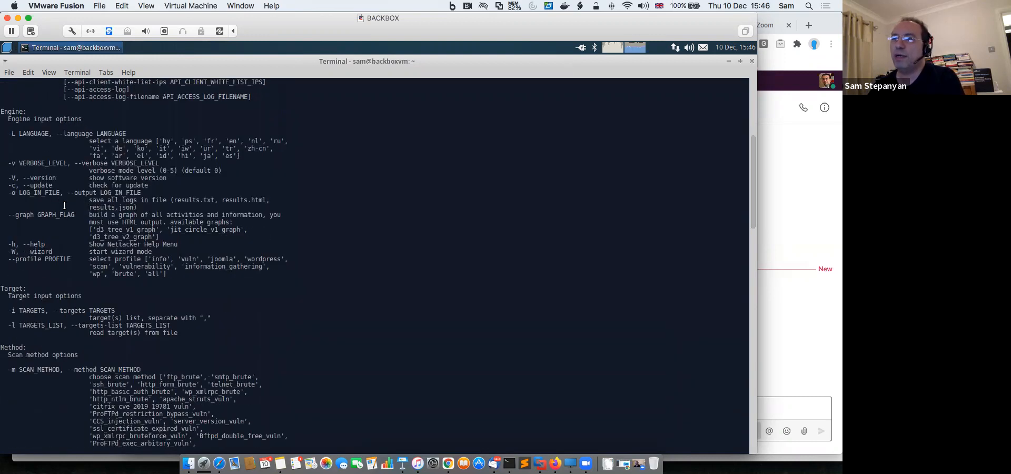
{"action": "scroll", "scroll_direction": "down", "scroll_amount": 3}
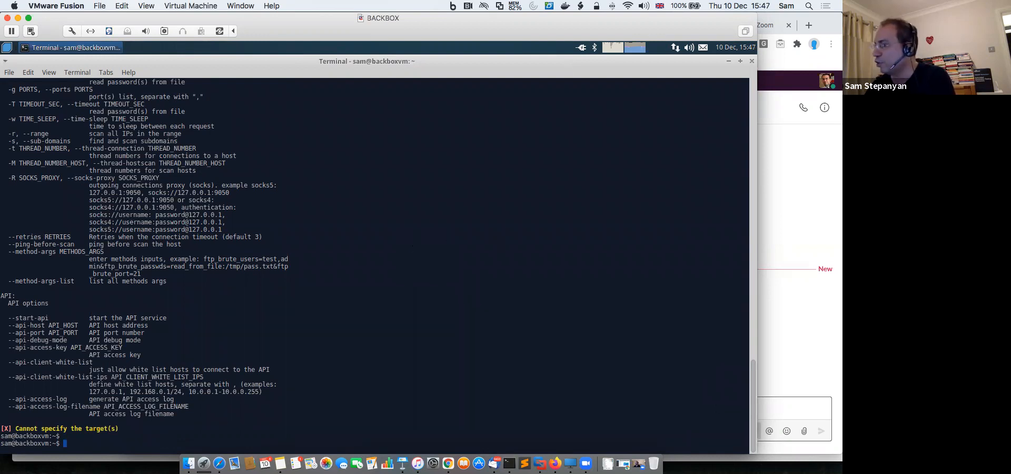
{"action": "mouse_move", "coordinate": [490, 314]}
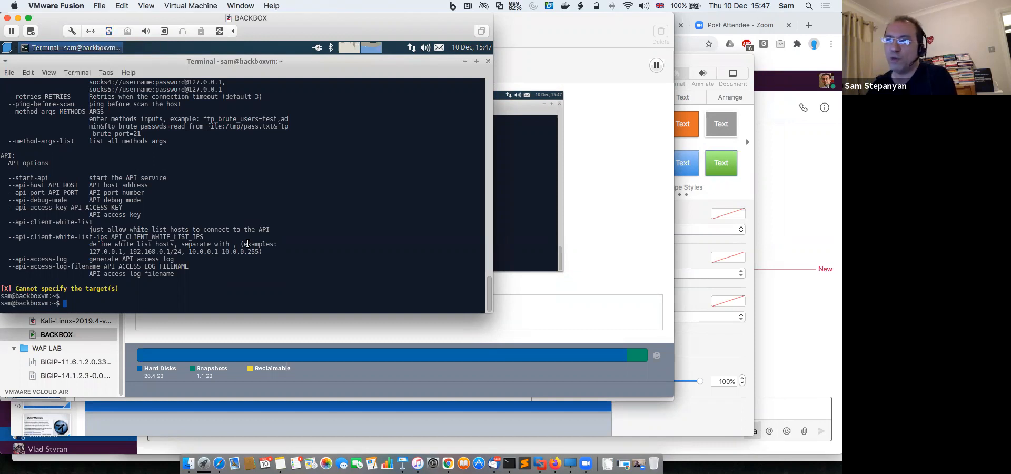
- Run 'nettacker -i owasp.org -m subdomain_scan' against owasp.org
{"action": "type", "text": "nettack"}
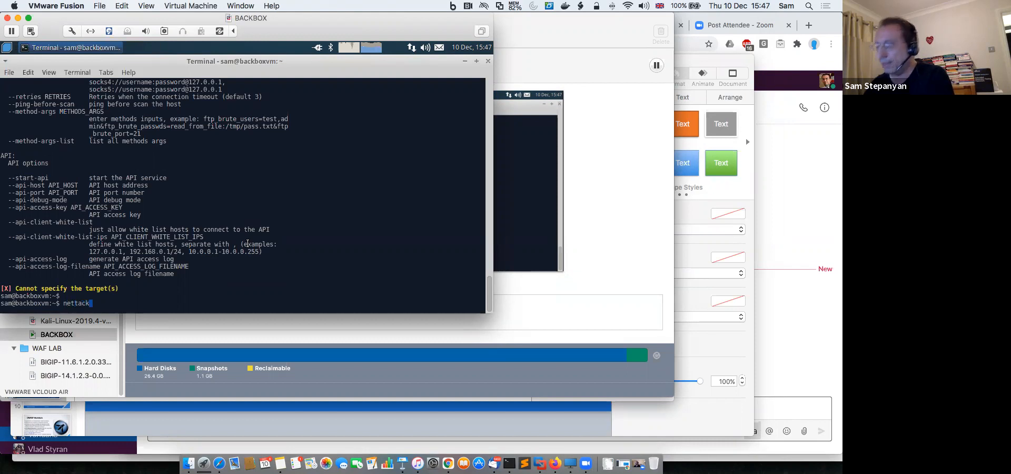
{"action": "type", "text": "er -i"}
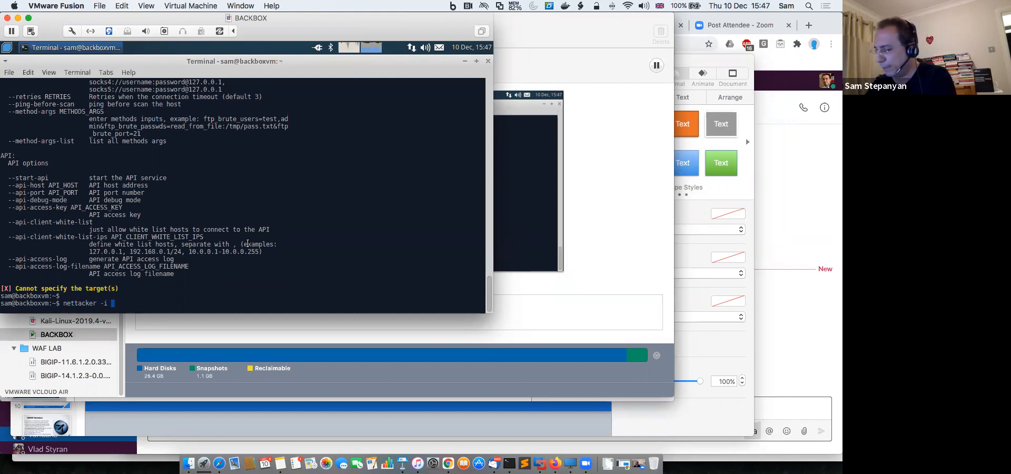
{"action": "type", "text": "owasp.org -"}
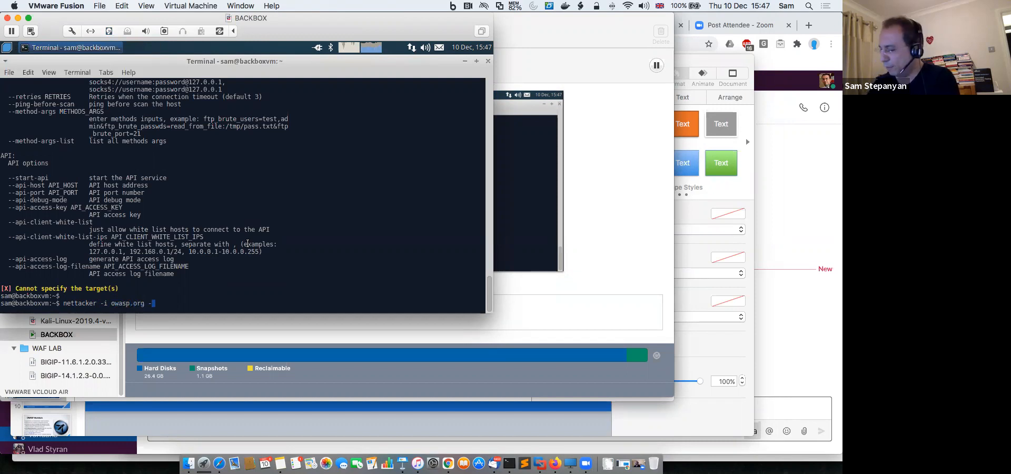
{"action": "type", "text": "m"}
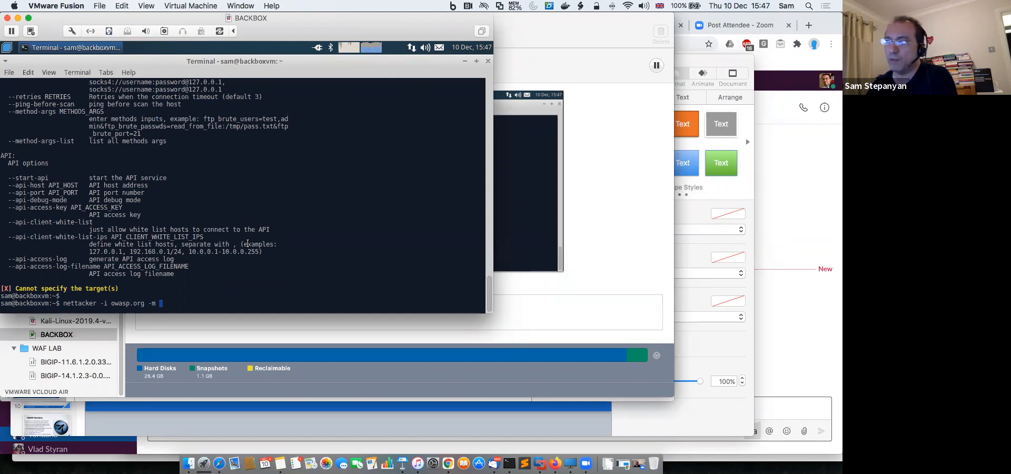
{"action": "type", "text": "poe"}
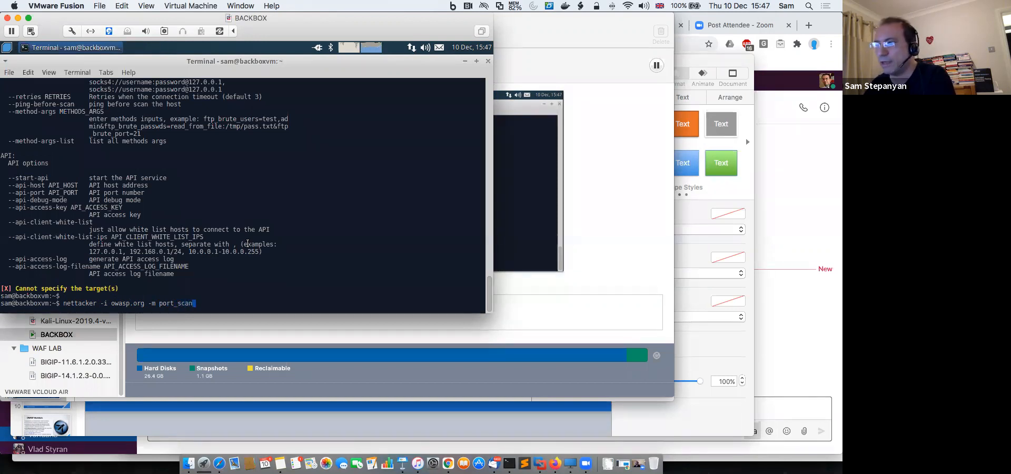
{"action": "key", "text": "BackSpace"}
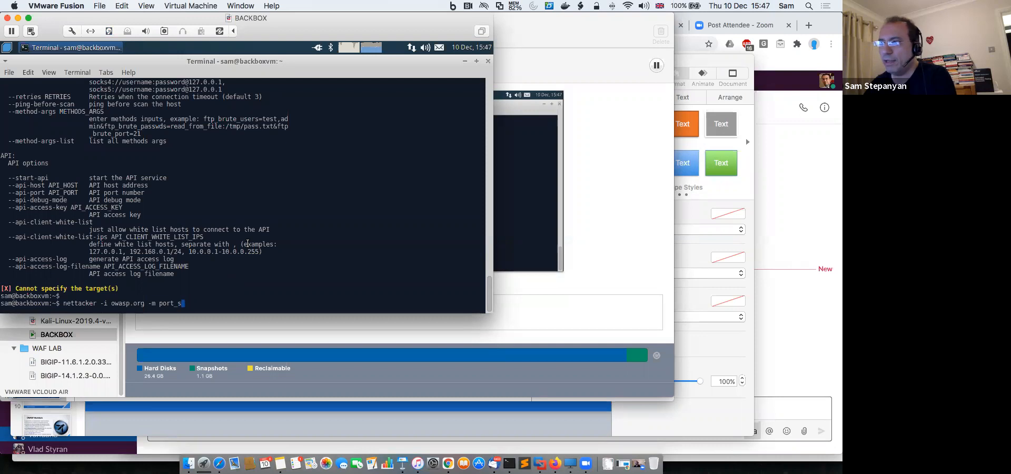
{"action": "type", "text": "sub"}
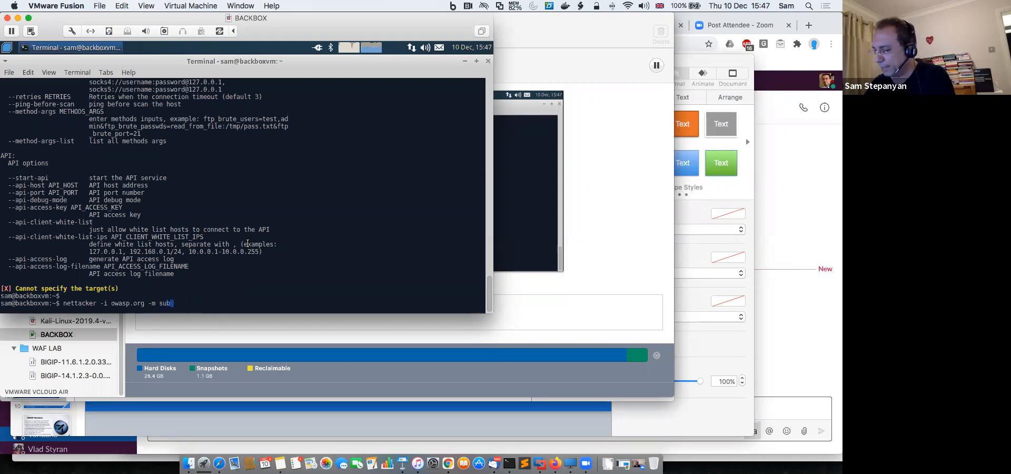
{"action": "type", "text": "domain_sca"}
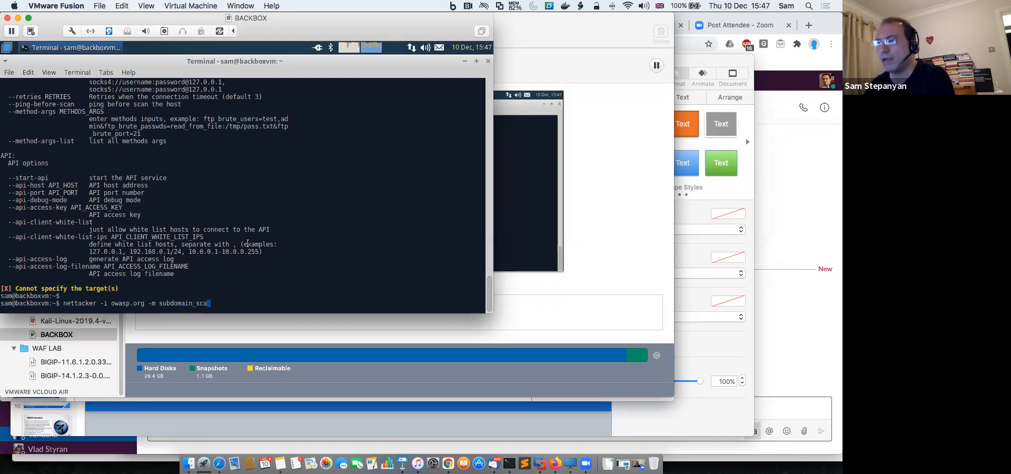
{"action": "key", "text": "Return"}
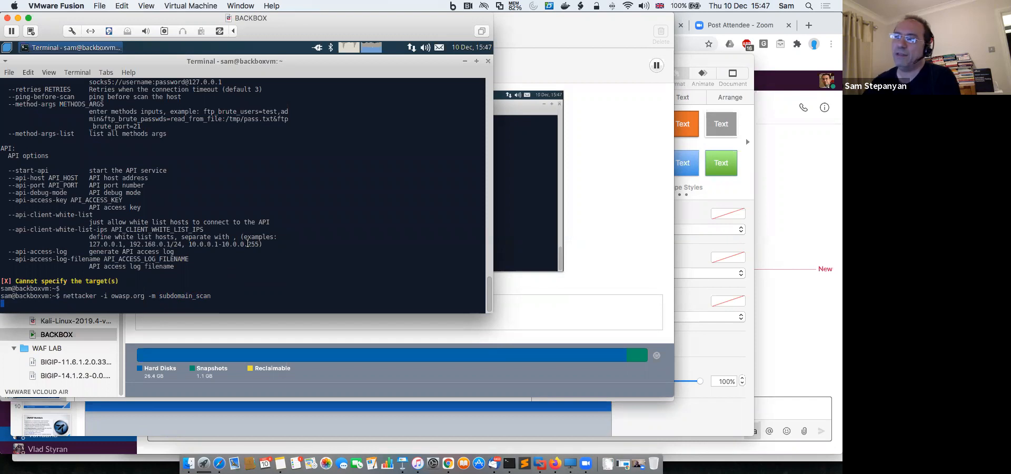
- Wait for the scan to finish and scroll to the 26 found subdomains and report message
{"action": "key", "text": "Return"}
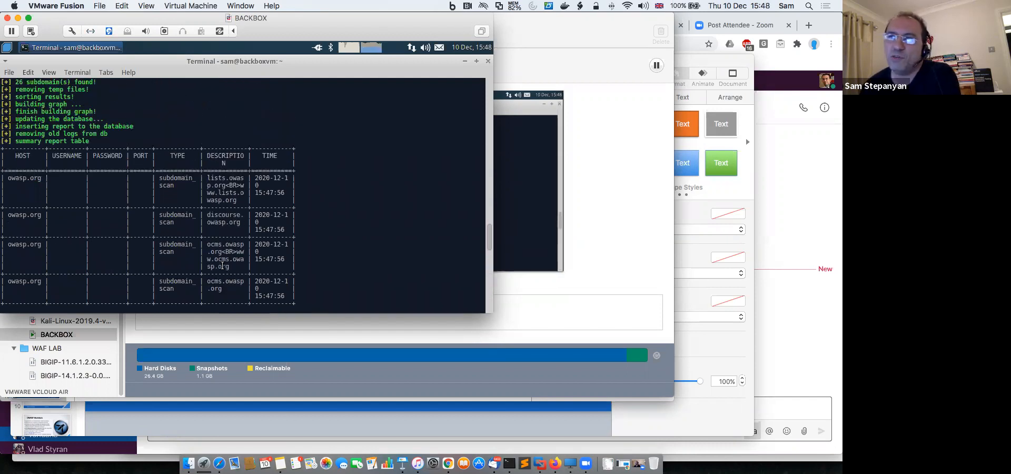
{"action": "scroll", "scroll_direction": "down", "scroll_amount": 3}
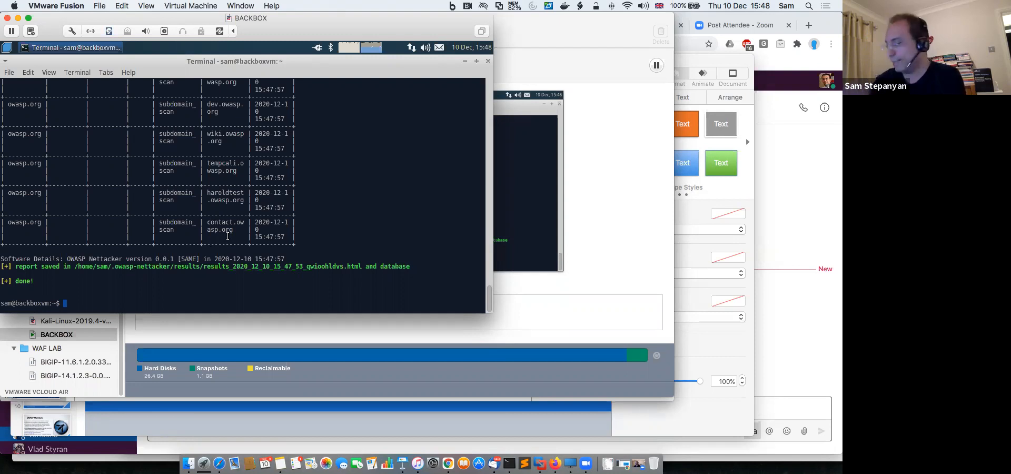
- Rerun the owasp.org scan with modules 'subdomain_scan,server_version_scan'
{"action": "type", "text": "nettacker -i owasp.org -m subdomain_scan"}
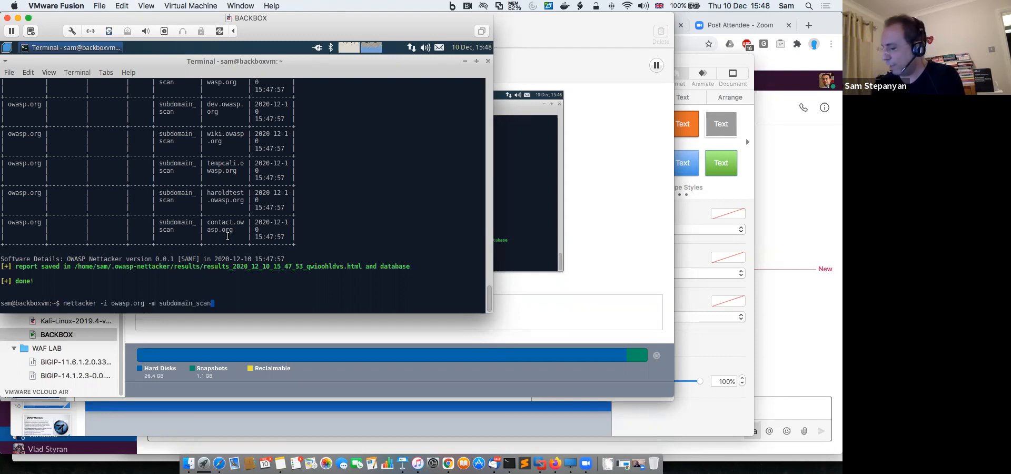
{"action": "type", "text": ","}
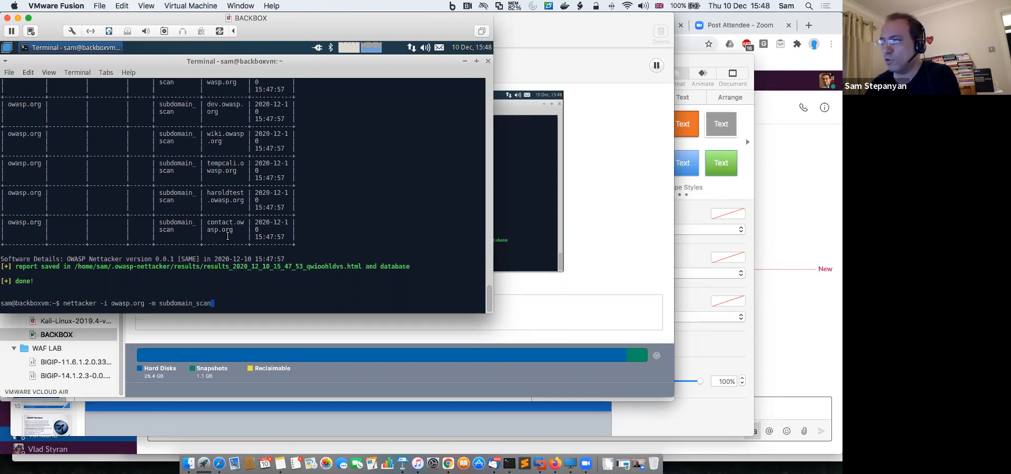
{"action": "type", "text": ","}
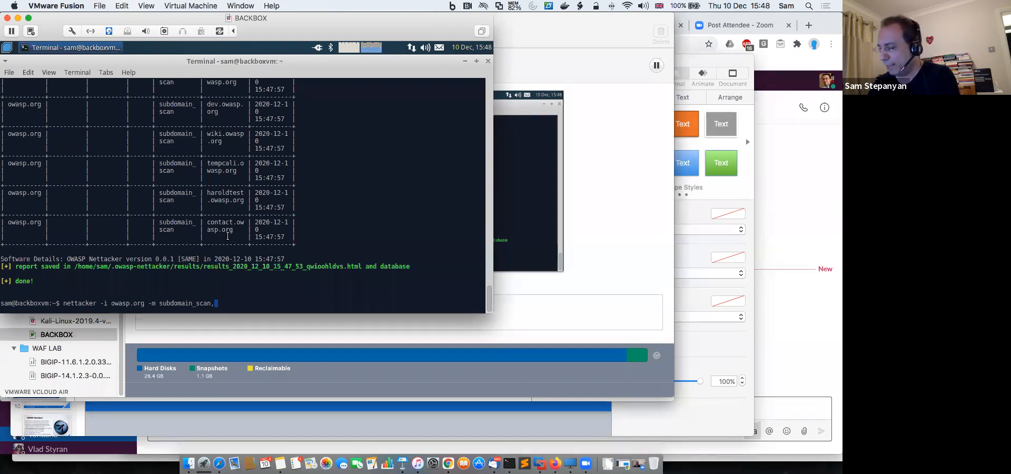
{"action": "type", "text": "server_"}
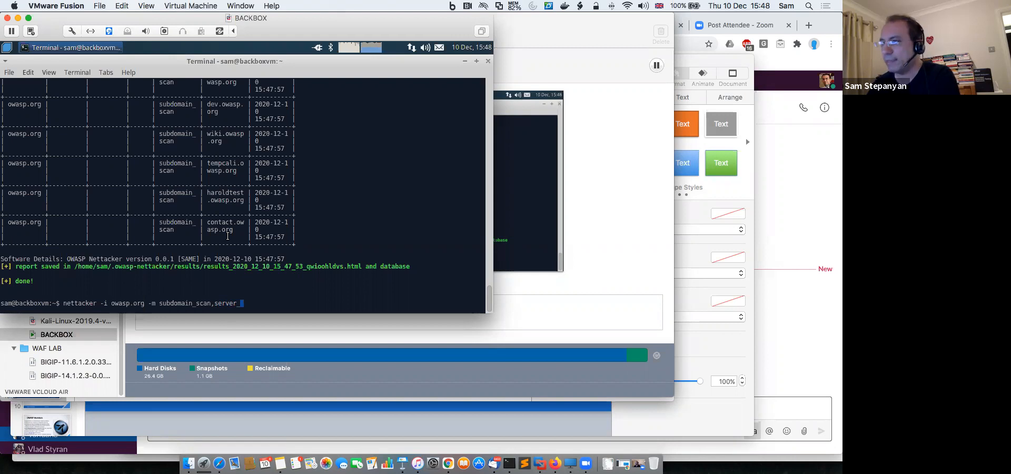
{"action": "type", "text": "version"}
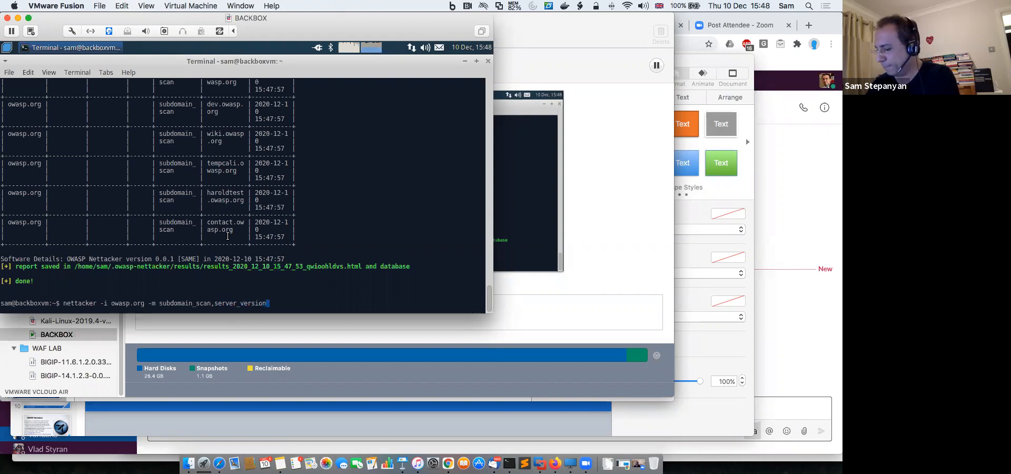
{"action": "type", "text": "_scan"}
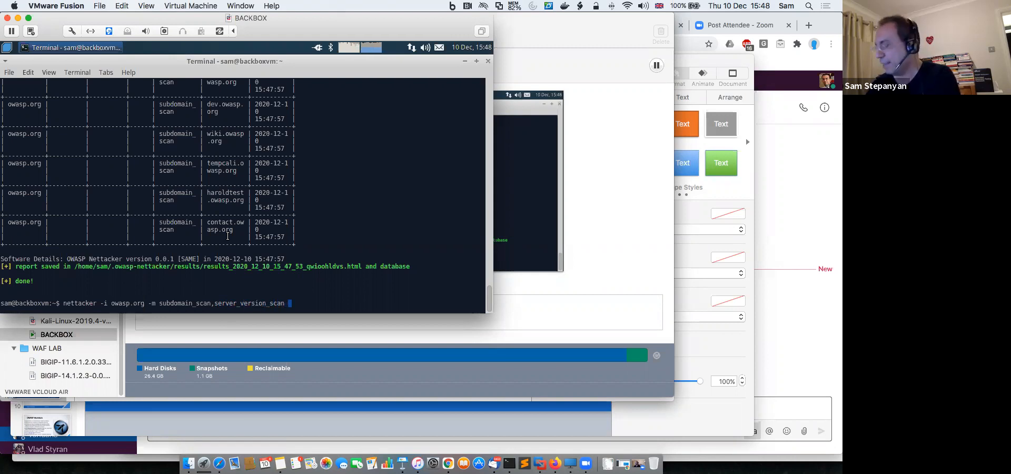
{"action": "key", "text": "Return"}
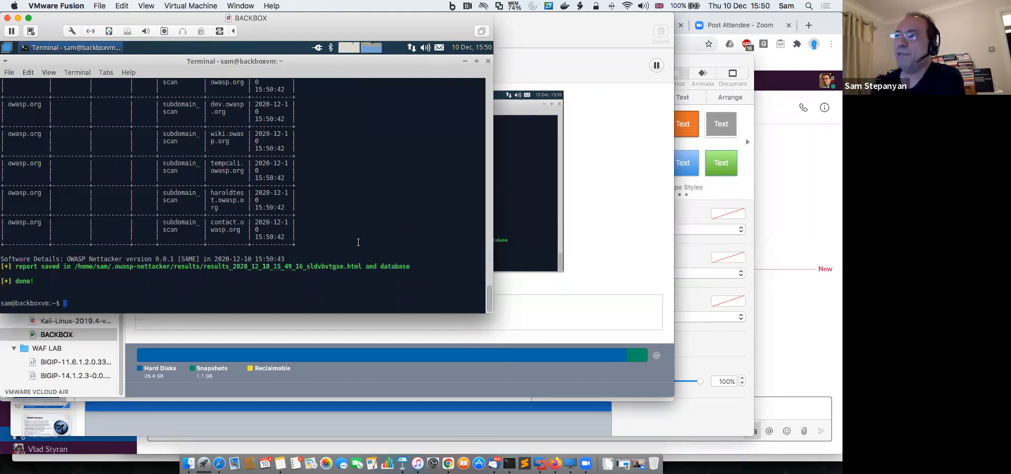
- Scroll through the server_version_vuln results table to the 'report saved' and 'done!' lines
{"action": "scroll", "scroll_direction": "up", "scroll_amount": 3}
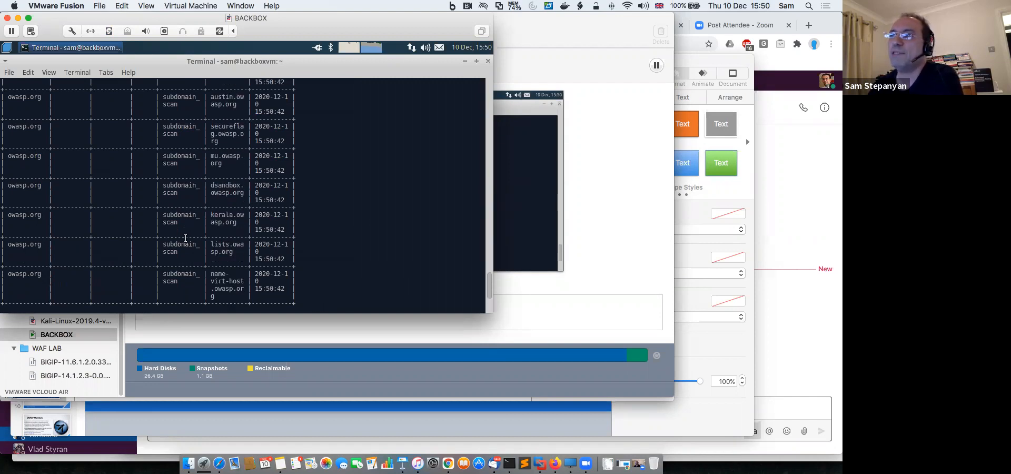
{"action": "scroll", "scroll_direction": "down", "scroll_amount": 3}
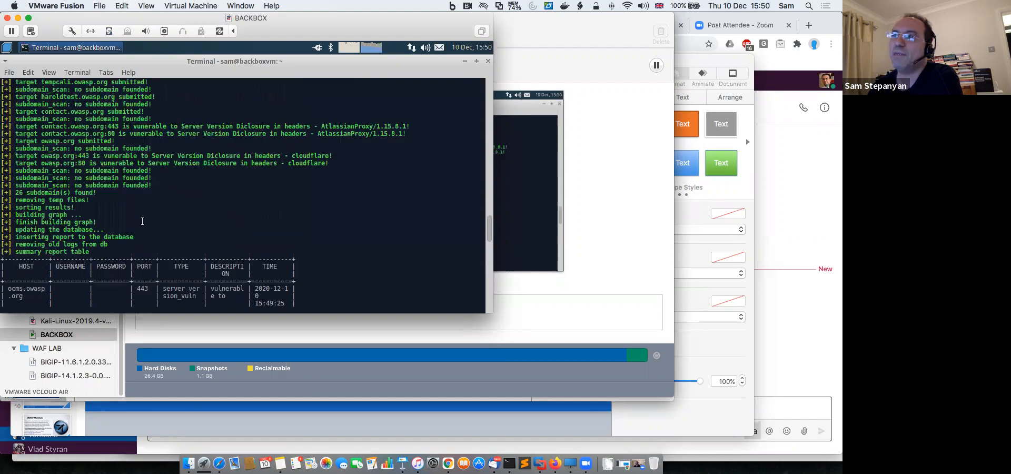
{"action": "scroll", "scroll_direction": "down", "scroll_amount": 3}
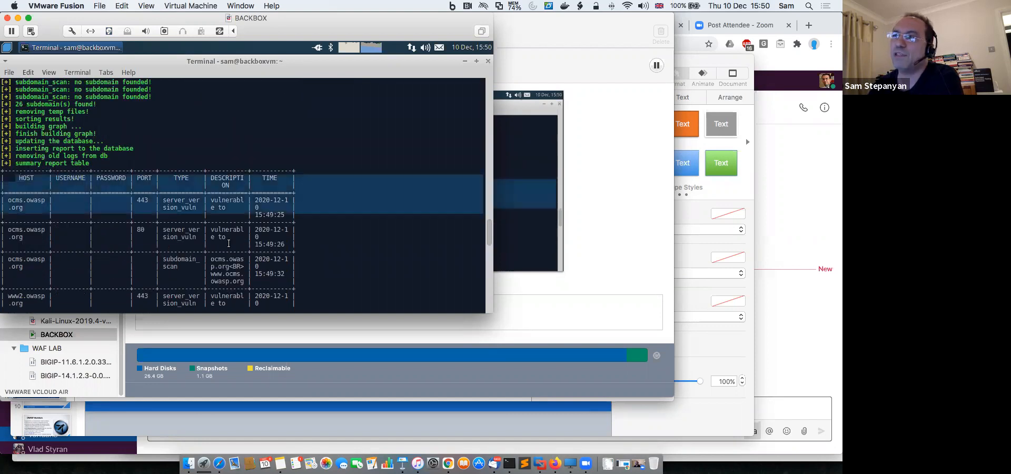
{"action": "scroll", "scroll_direction": "down", "scroll_amount": 3}
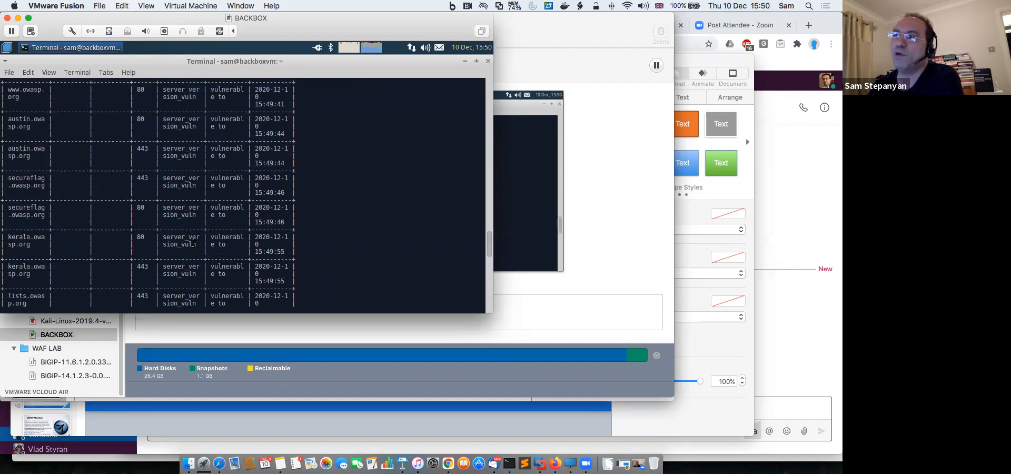
{"action": "scroll", "scroll_direction": "down", "scroll_amount": 3}
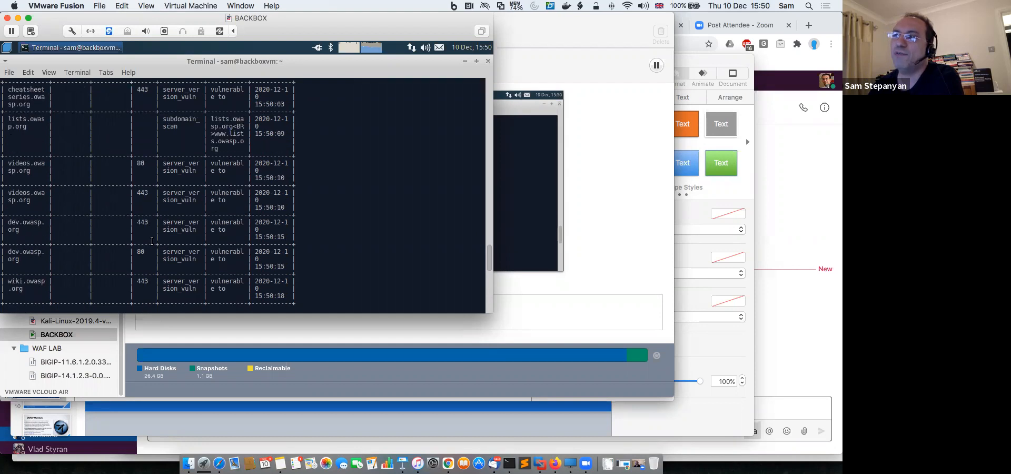
{"action": "scroll", "scroll_direction": "down", "scroll_amount": 3}
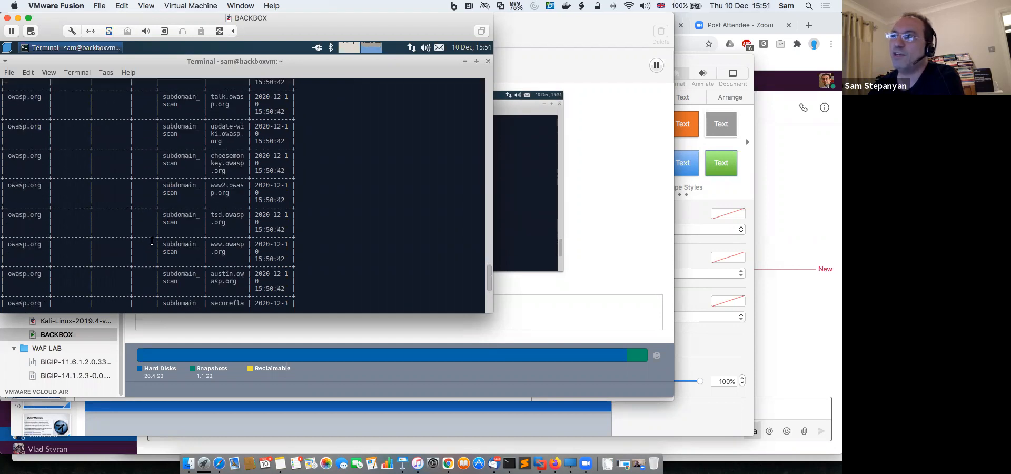
{"action": "scroll", "scroll_direction": "down", "scroll_amount": 3}
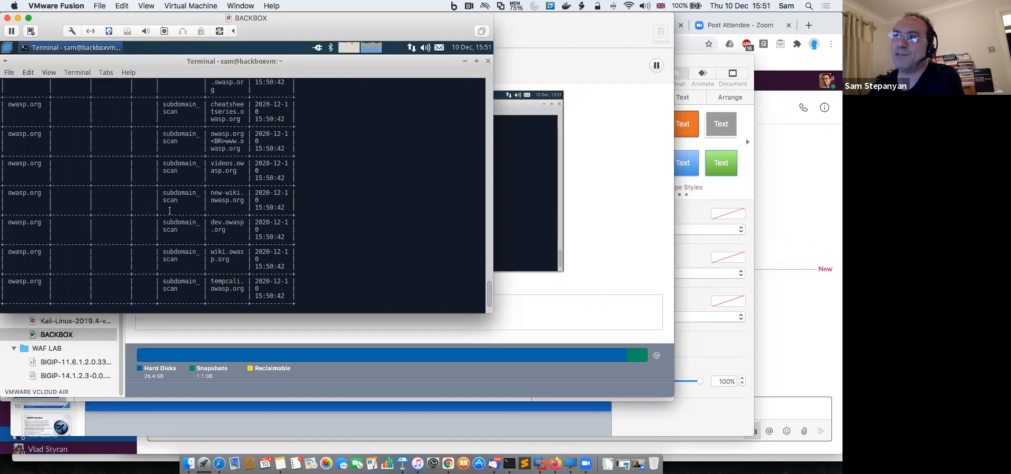
{"action": "scroll", "scroll_direction": "down", "scroll_amount": 3}
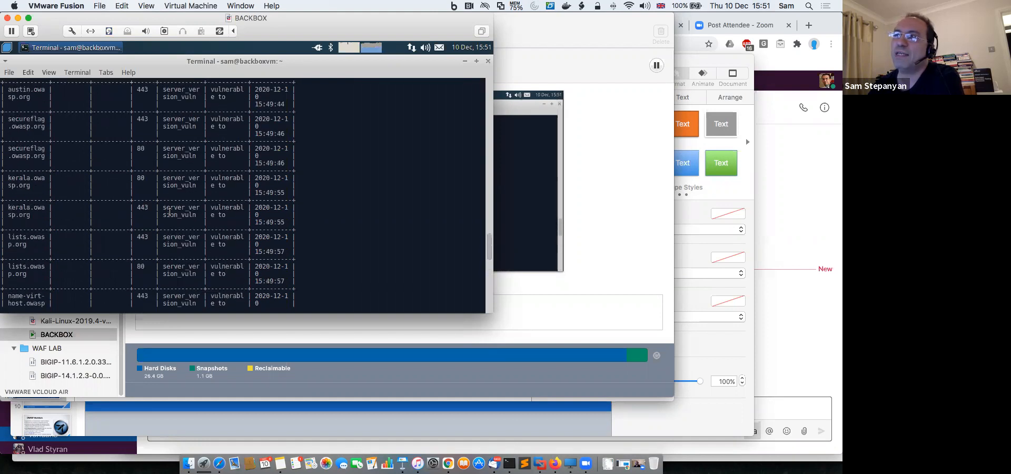
{"action": "scroll", "scroll_direction": "up", "scroll_amount": 3}
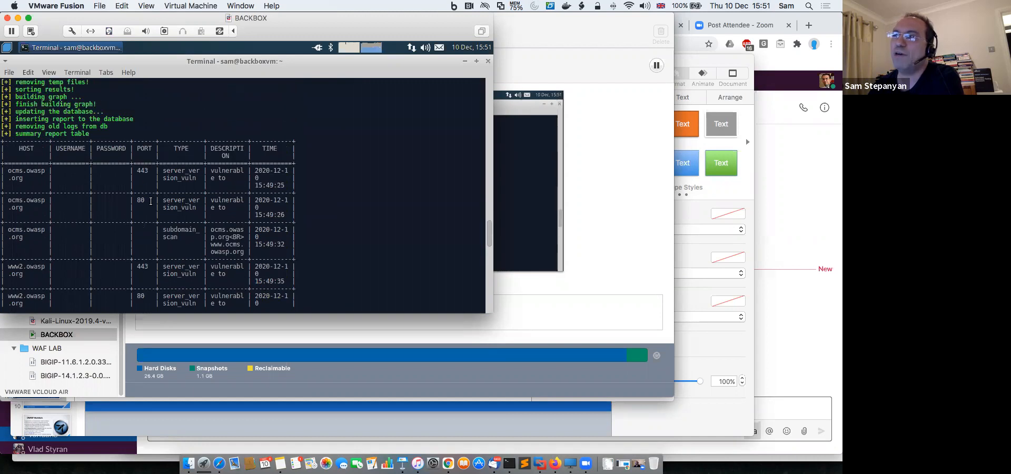
{"action": "scroll", "scroll_direction": "down", "scroll_amount": 3}
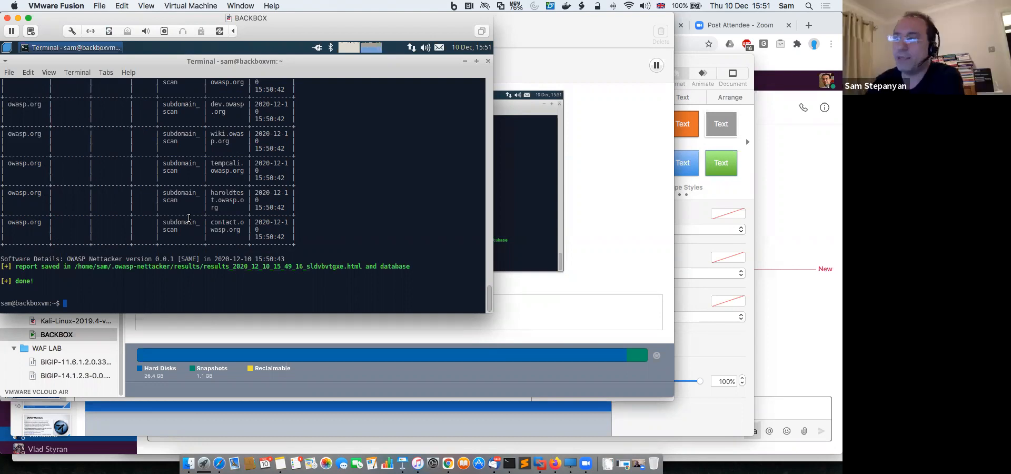
- Start the Nettacker API server with the --start-api option
{"action": "type", "text": "nettacker -i owasp.org -m subdomain_scan,server_version_vuln -s"}
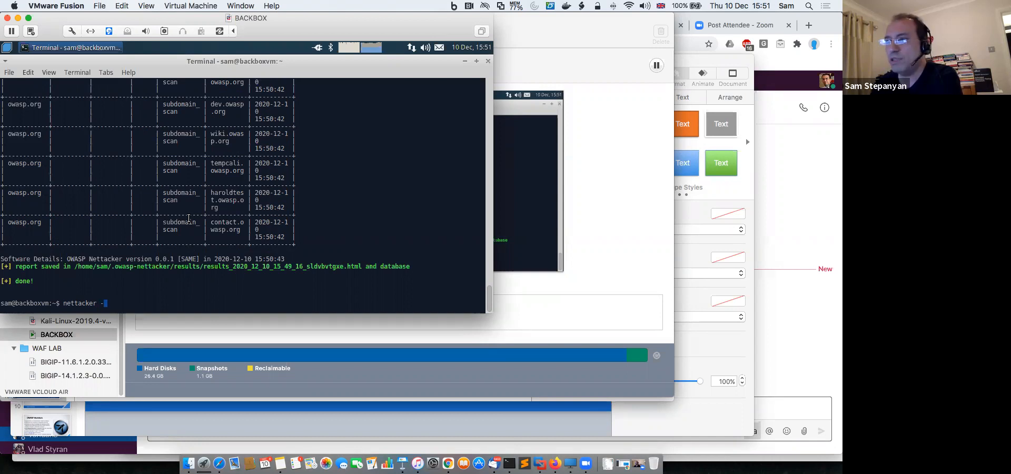
{"action": "type", "text": "-start-"}
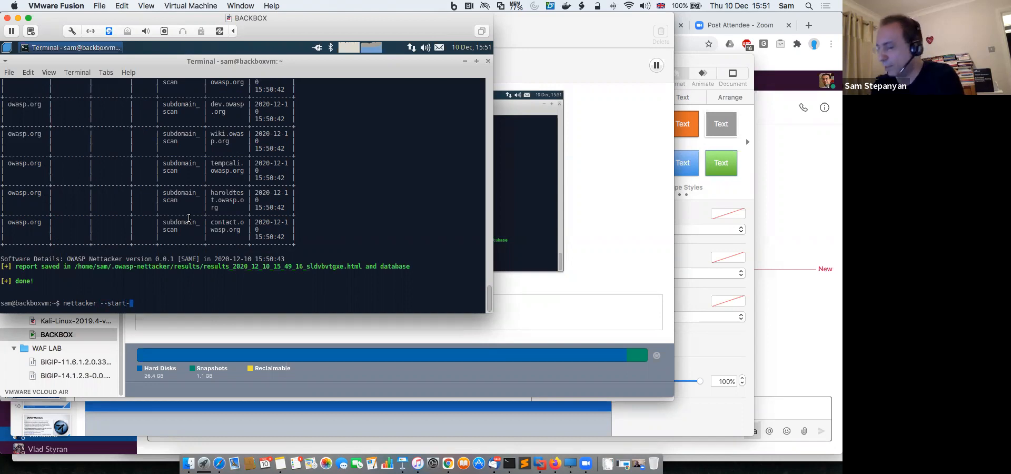
{"action": "type", "text": "api"}
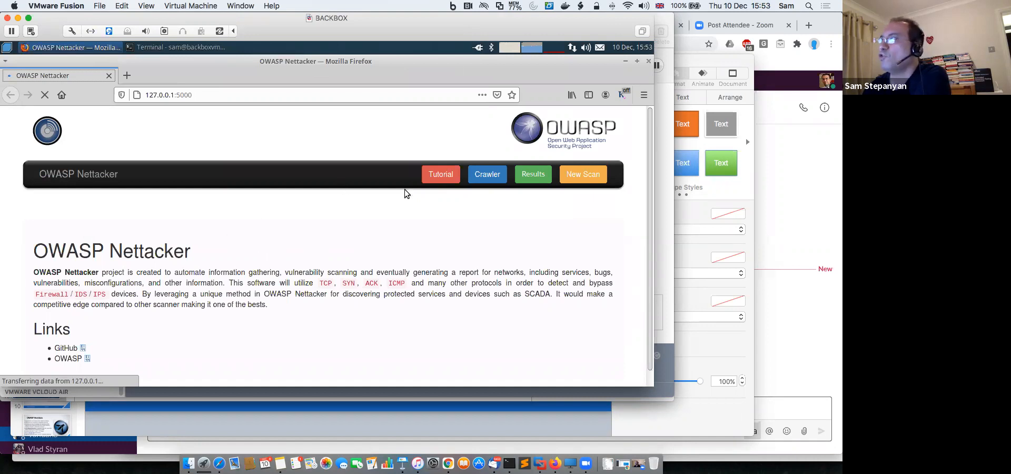
{"action": "mouse_move", "coordinate": [390, 206]}
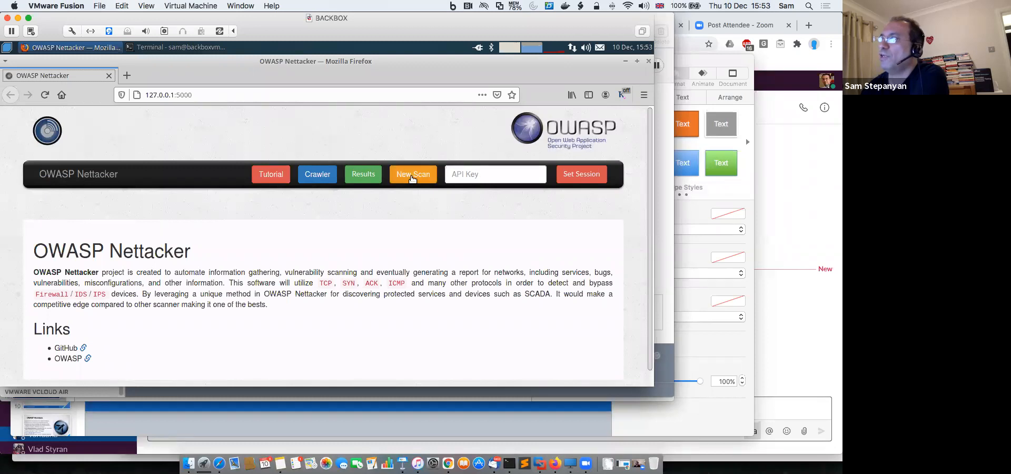
{"action": "left_click", "coordinate": [412, 174]}
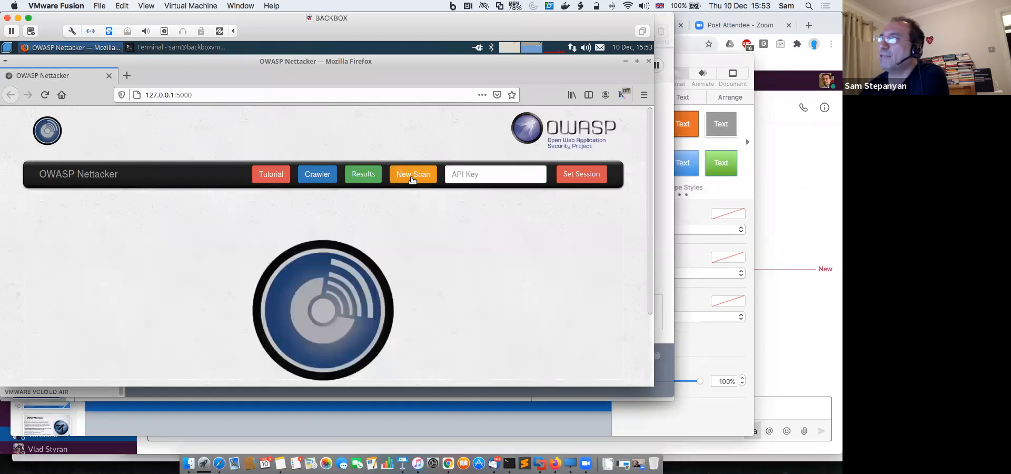
{"action": "left_click", "coordinate": [413, 174]}
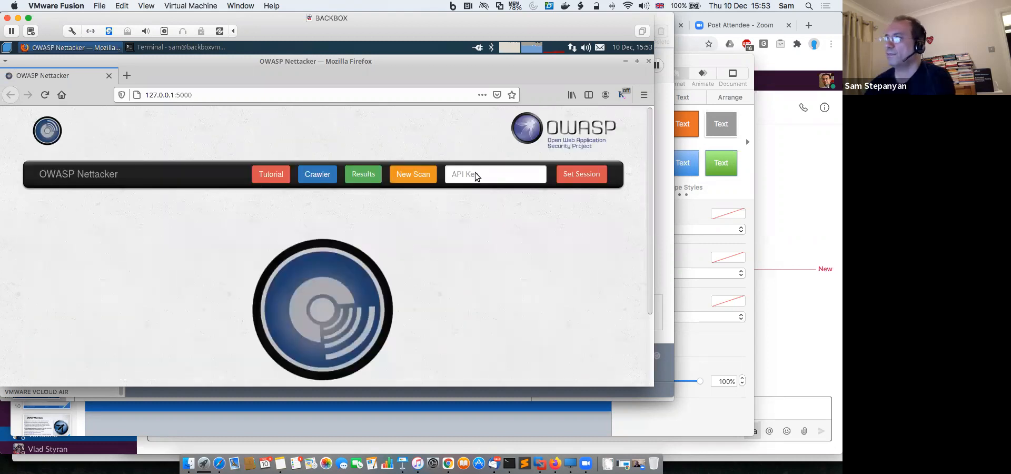
{"action": "left_click", "coordinate": [494, 174]}
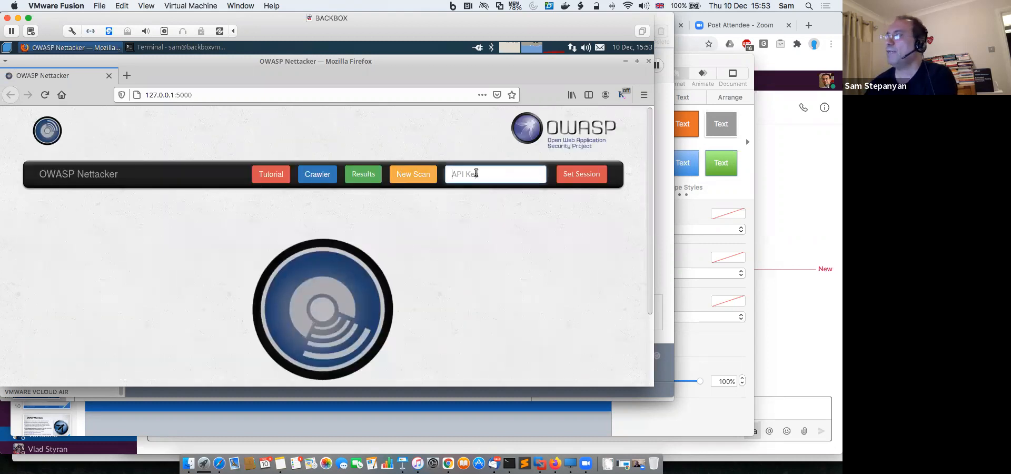
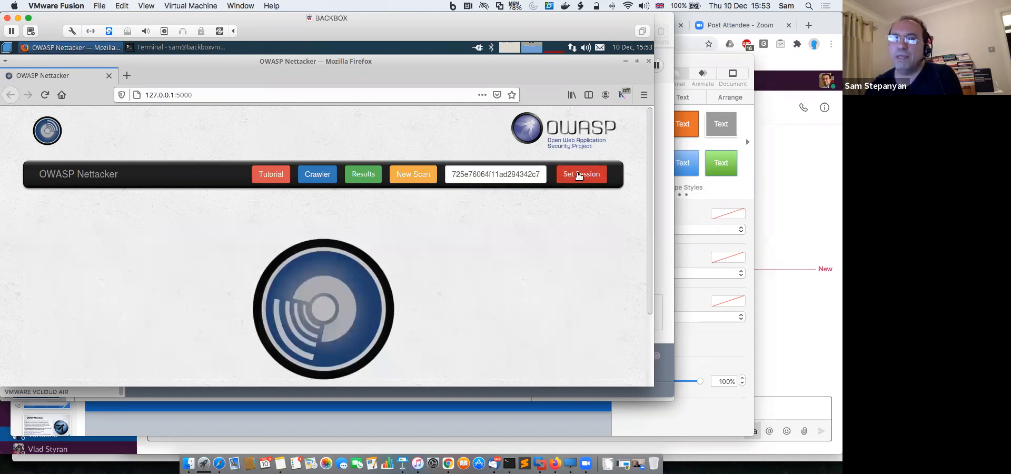
{"action": "left_click", "coordinate": [580, 174]}
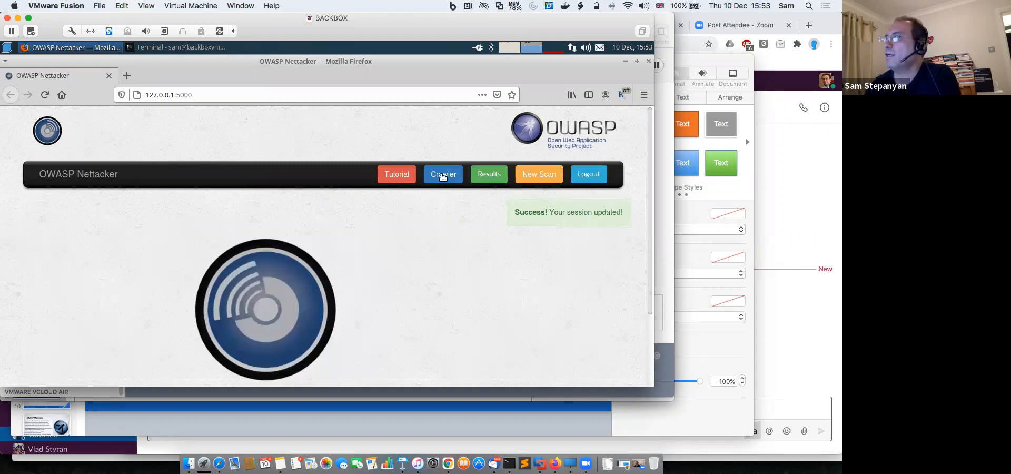
{"action": "mouse_move", "coordinate": [488, 174]}
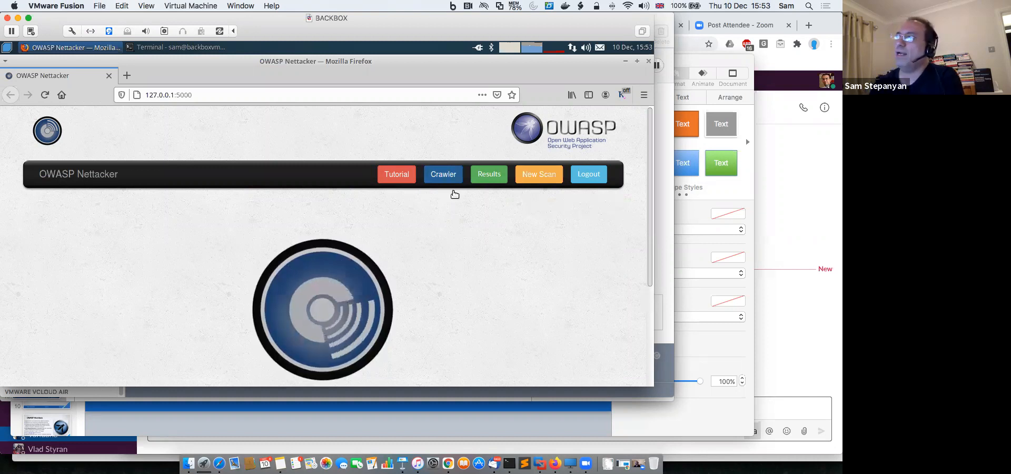
{"action": "mouse_move", "coordinate": [538, 174]}
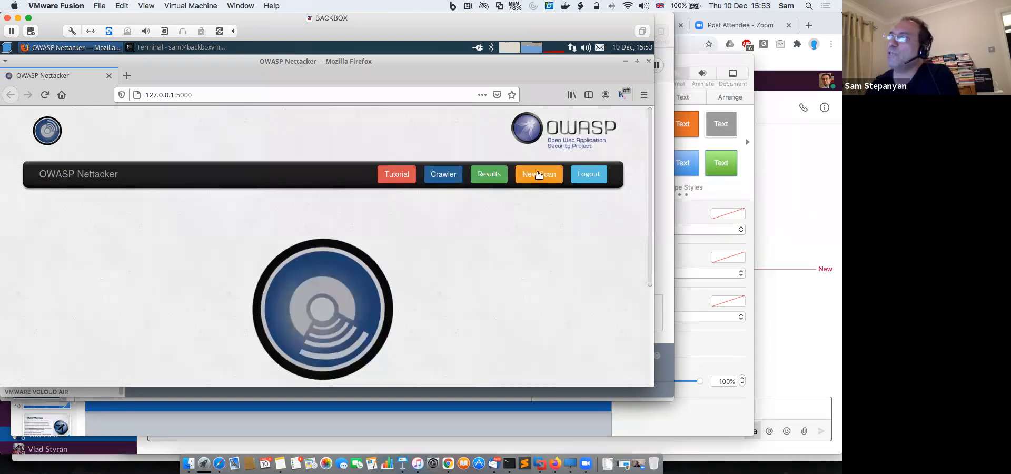
- Open the owasp.org report from the Results list, showing CMS findings on ports 443 and 80
{"action": "left_click", "coordinate": [538, 175]}
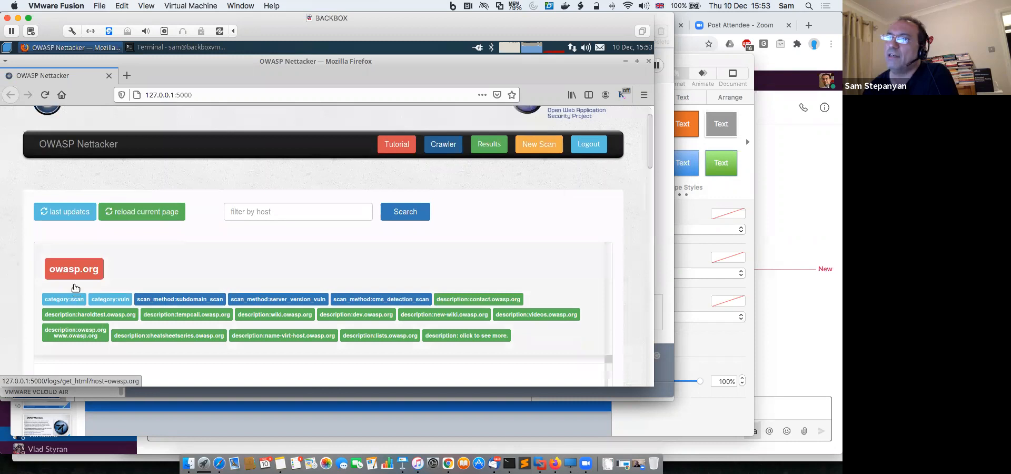
{"action": "scroll", "scroll_direction": "down", "scroll_amount": 3}
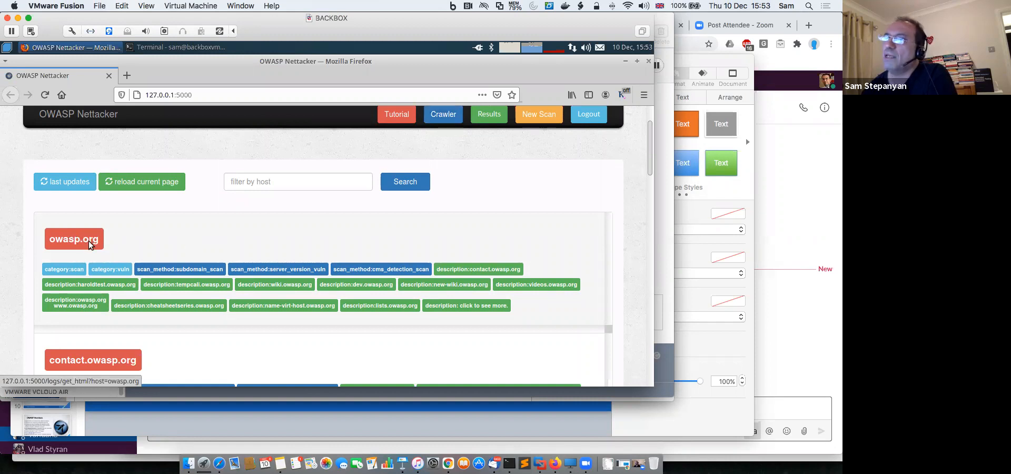
{"action": "mouse_move", "coordinate": [129, 244]}
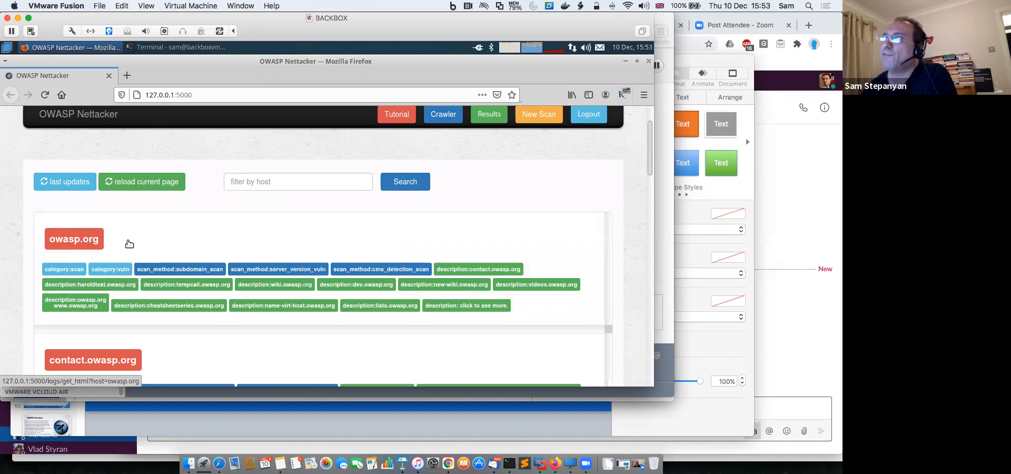
{"action": "left_click", "coordinate": [74, 238]}
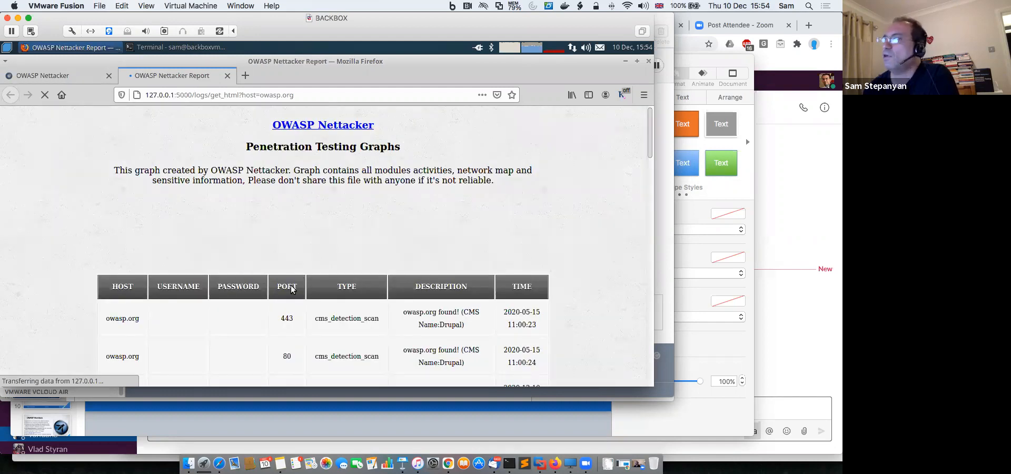
{"action": "scroll", "scroll_direction": "down", "scroll_amount": 3}
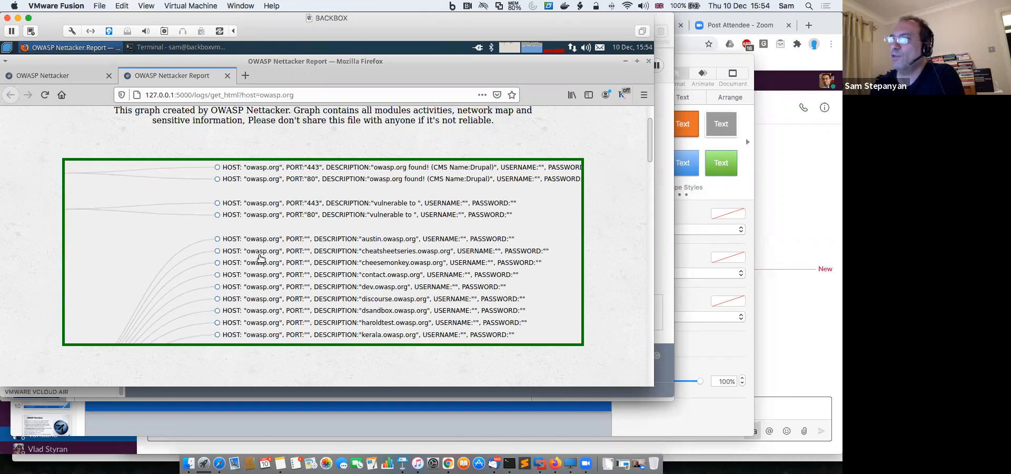
{"action": "scroll", "scroll_direction": "down", "scroll_amount": 3}
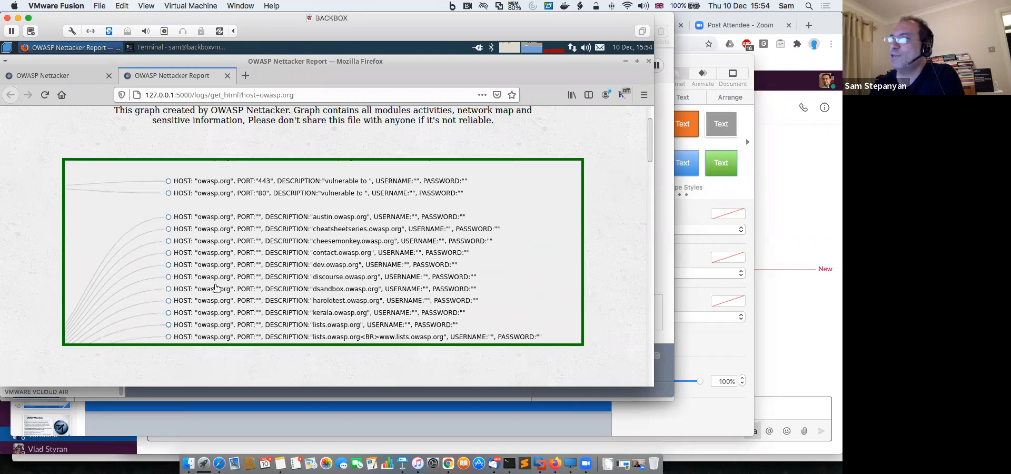
{"action": "scroll", "scroll_direction": "up", "scroll_amount": 3}
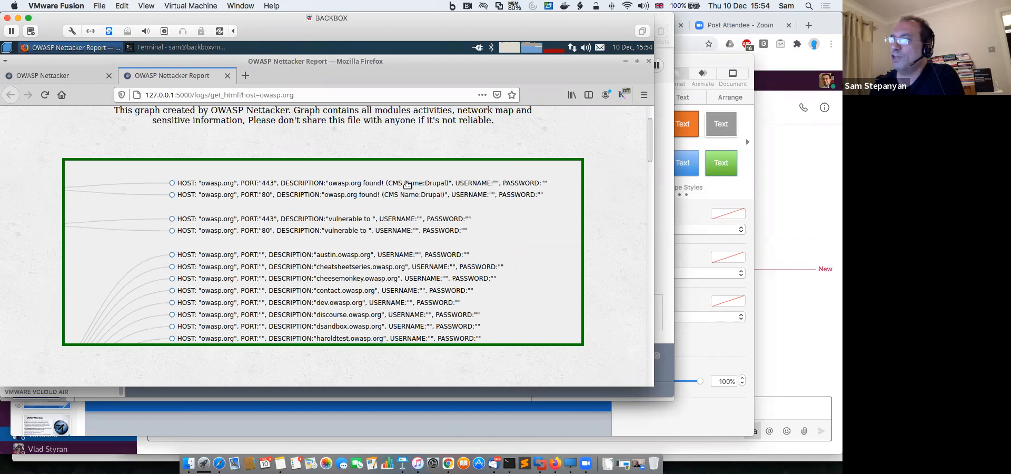
{"action": "mouse_move", "coordinate": [342, 268]}
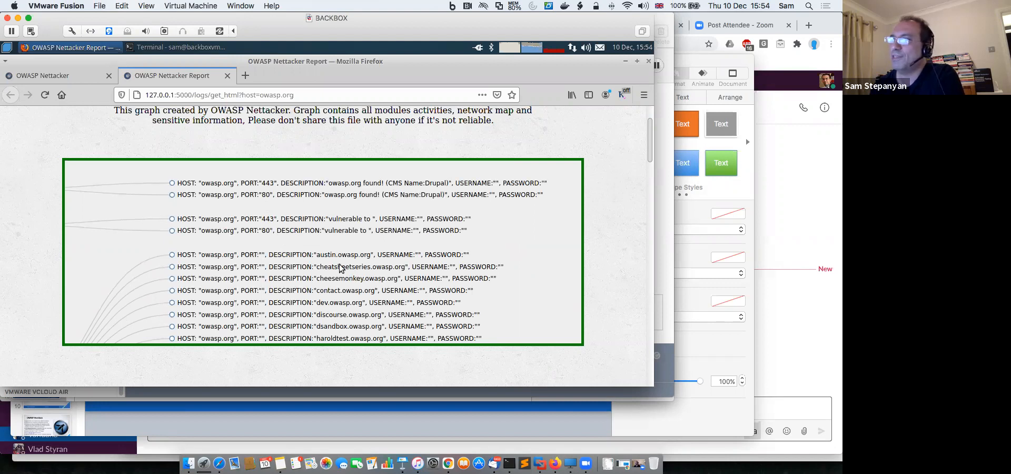
{"action": "mouse_move", "coordinate": [365, 224]}
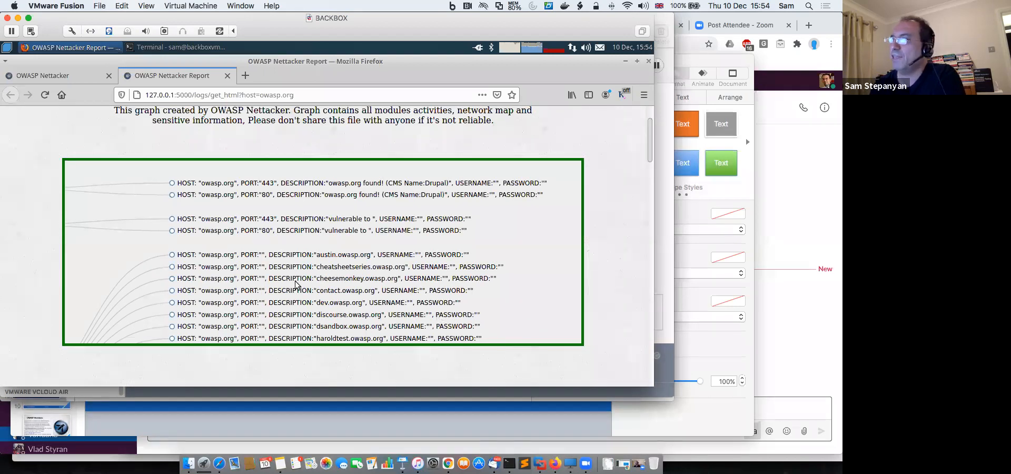
{"action": "mouse_move", "coordinate": [650, 137]}
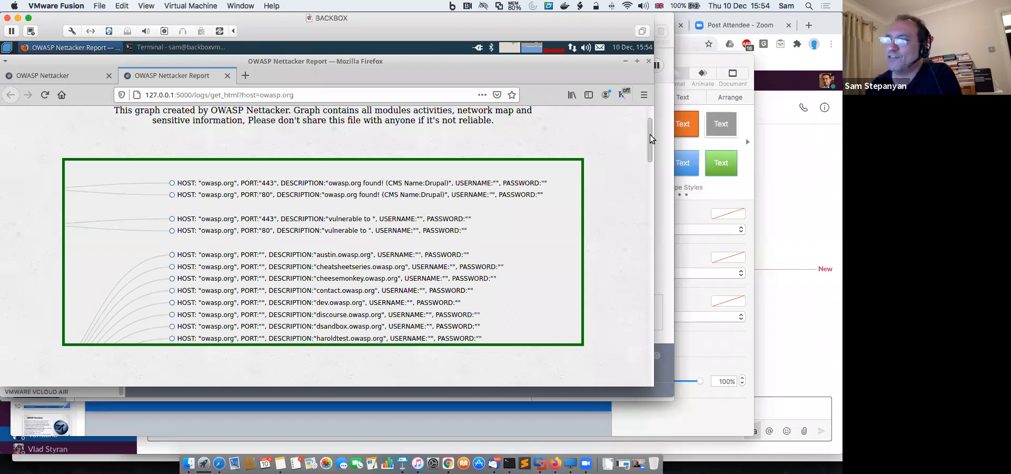
{"action": "scroll", "scroll_direction": "down", "scroll_amount": 3}
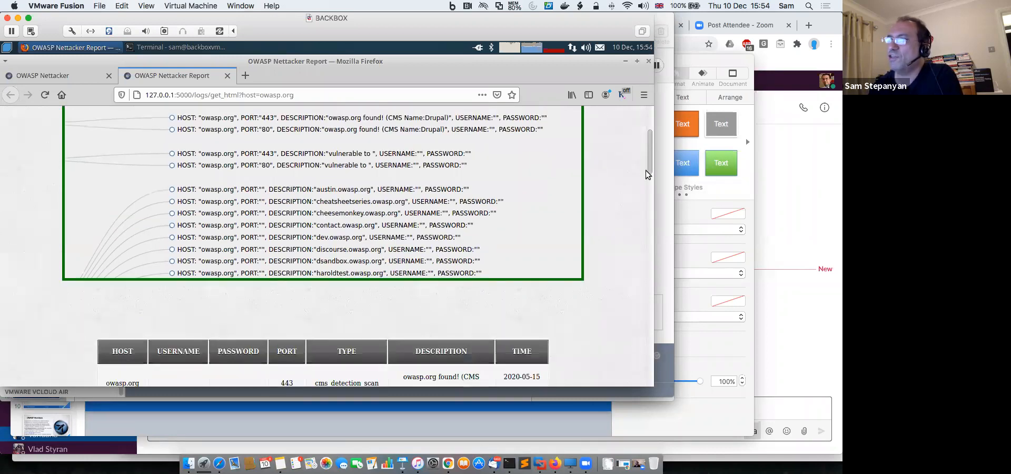
{"action": "scroll", "scroll_direction": "down", "scroll_amount": 3}
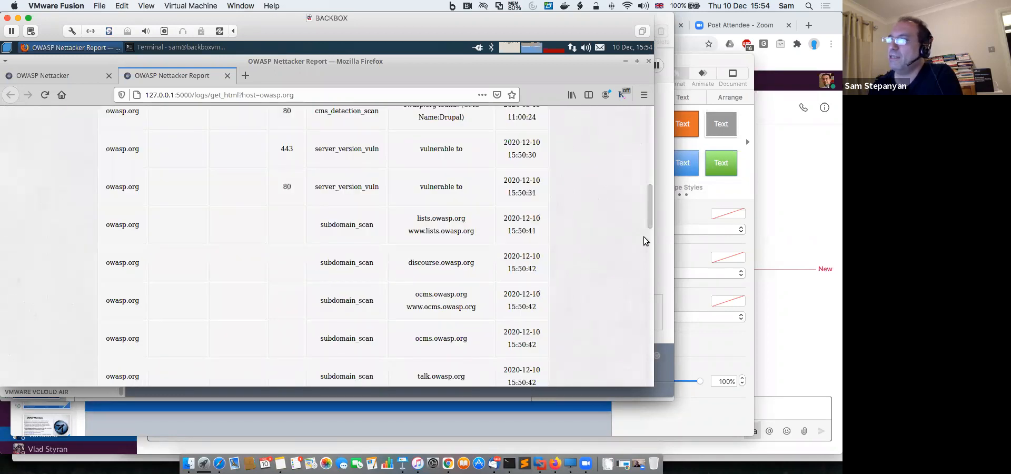
{"action": "scroll", "scroll_direction": "down", "scroll_amount": 3}
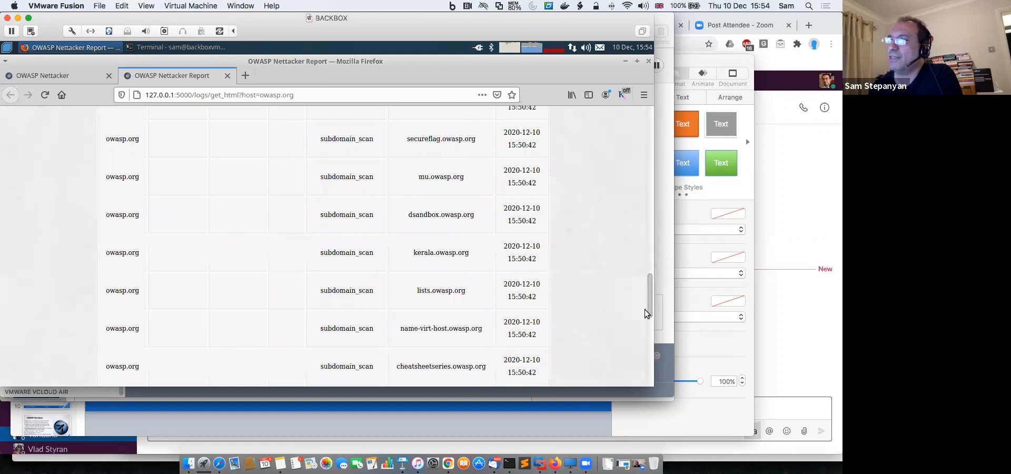
{"action": "scroll", "scroll_direction": "down", "scroll_amount": 3}
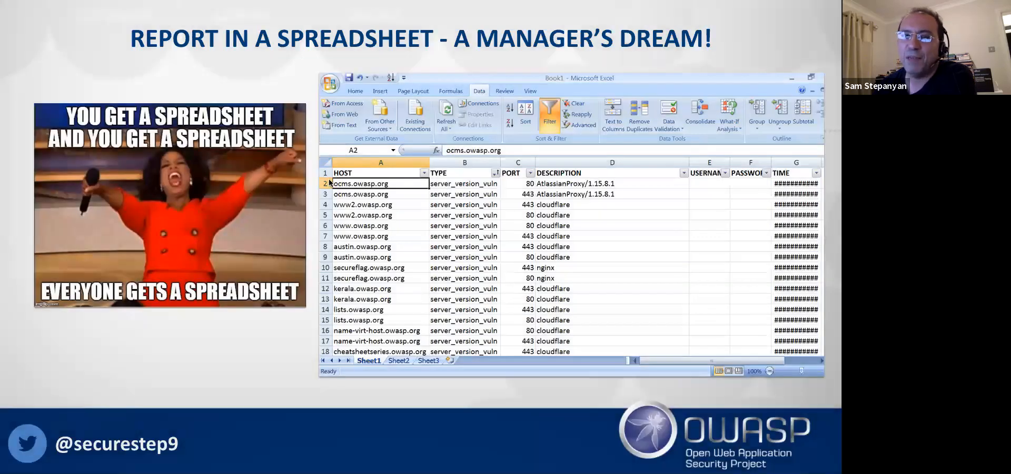
{"action": "mouse_move", "coordinate": [308, 253]}
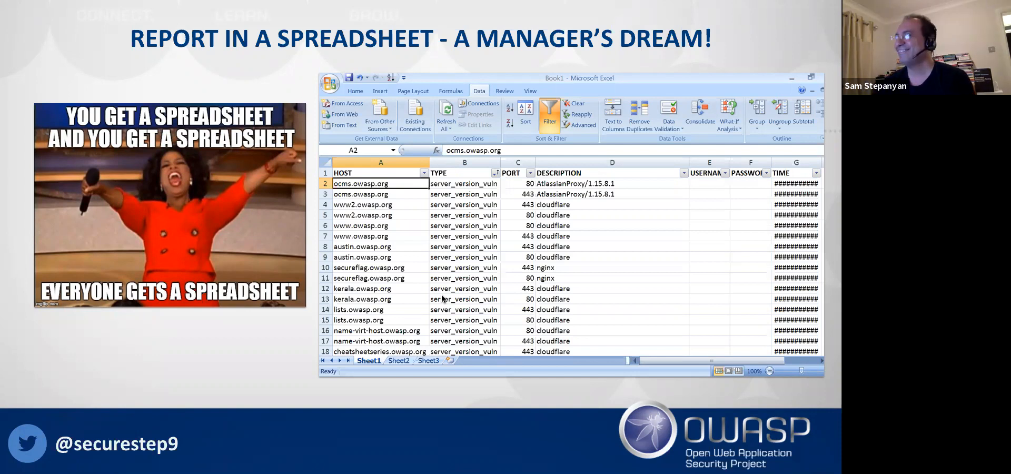
{"action": "mouse_move", "coordinate": [467, 40]}
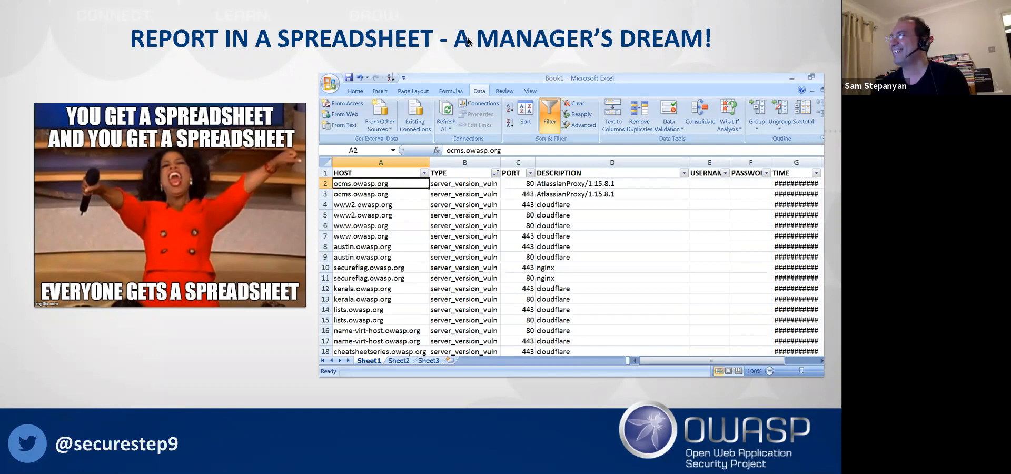